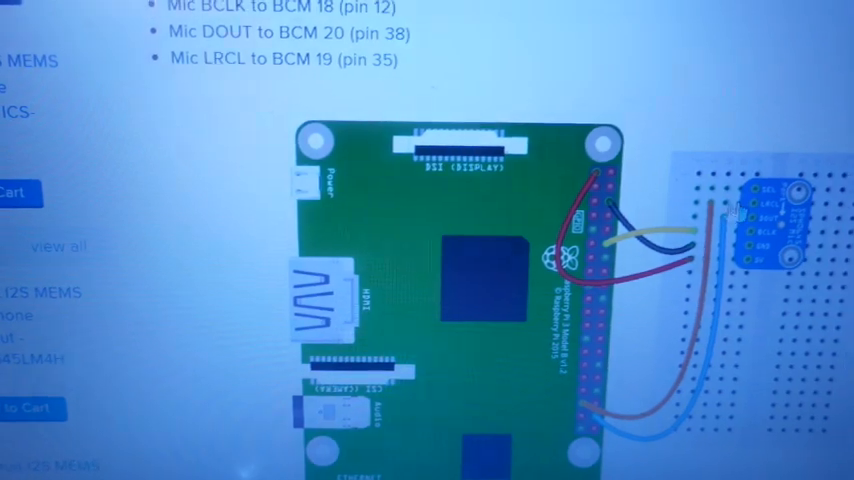
Open /boot/firmware/config.txt in nano with sudo
scroll(up, 3)
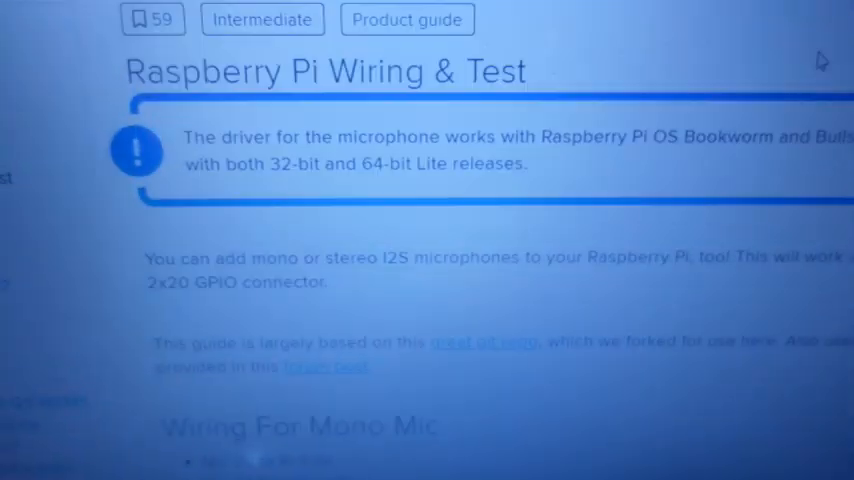
scroll(down, 3)
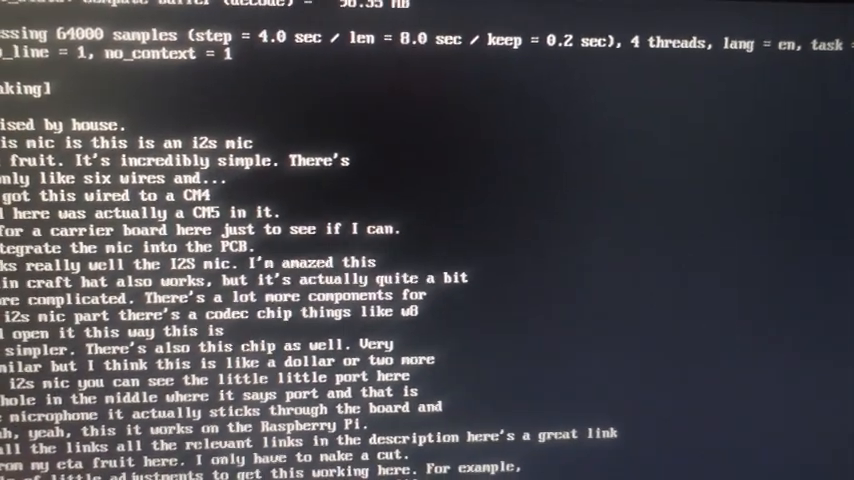
scroll(down, 3)
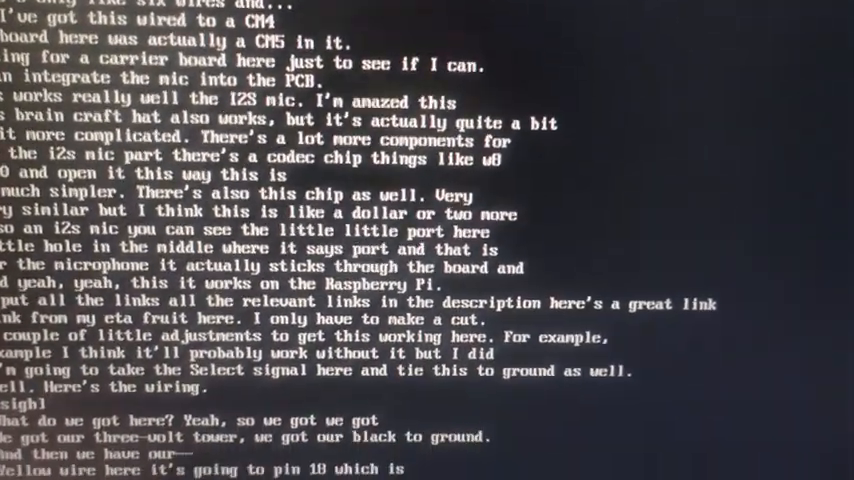
scroll(down, 3)
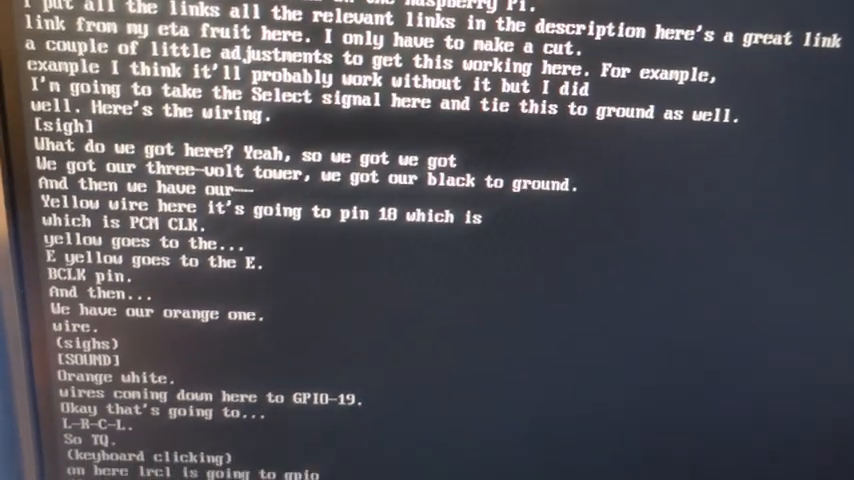
scroll(down, 3)
text(sudo nano config.txt)
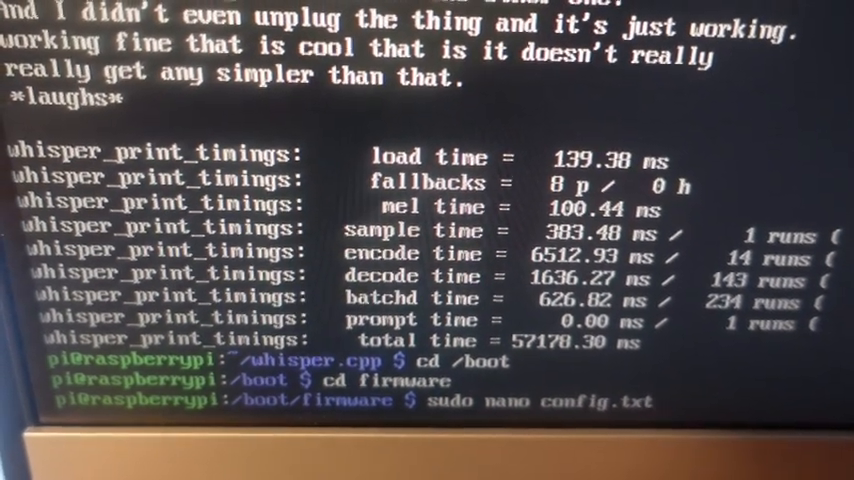
key(Return)
text(arecord -l)
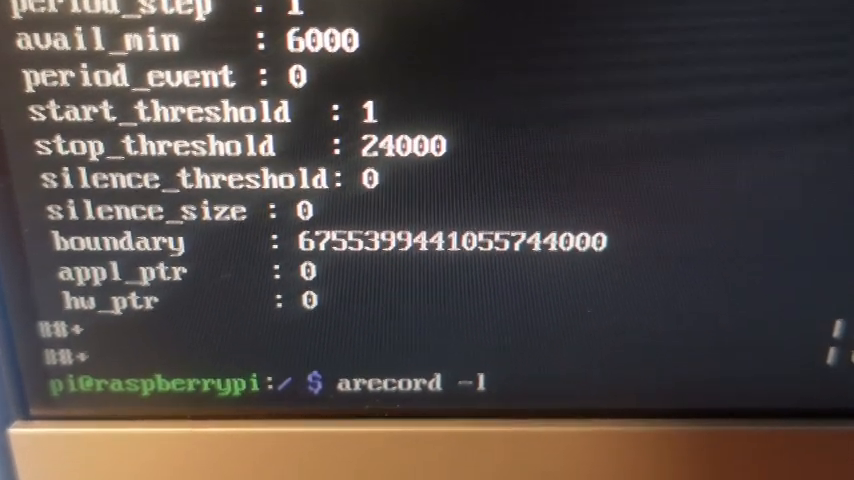
List capture devices, then record from plughw:0 at 1 channel, 48000 Hz, S32_LE
key(Return)
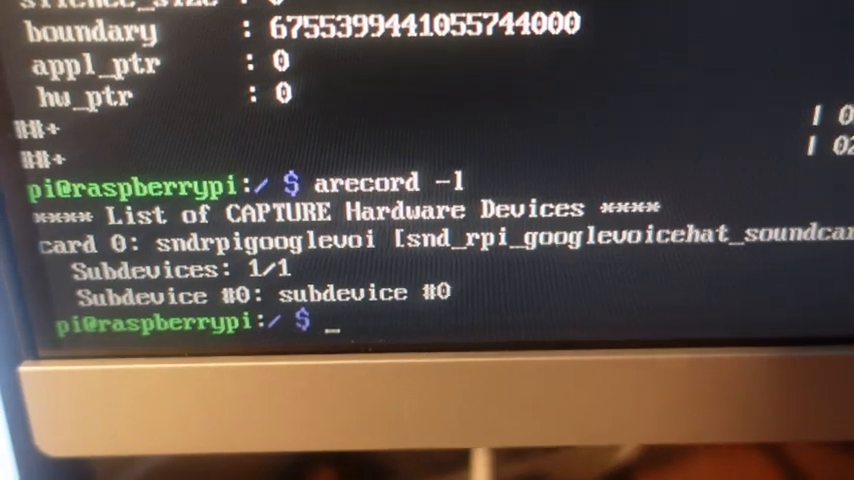
text(sudo arecord -D plughw:0 -c1 -r 48000 -f S32_LE)
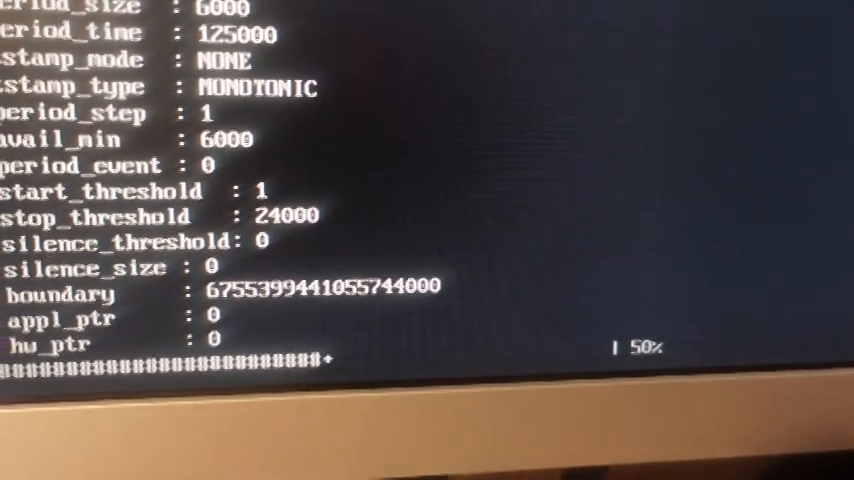
scroll(up, 3)
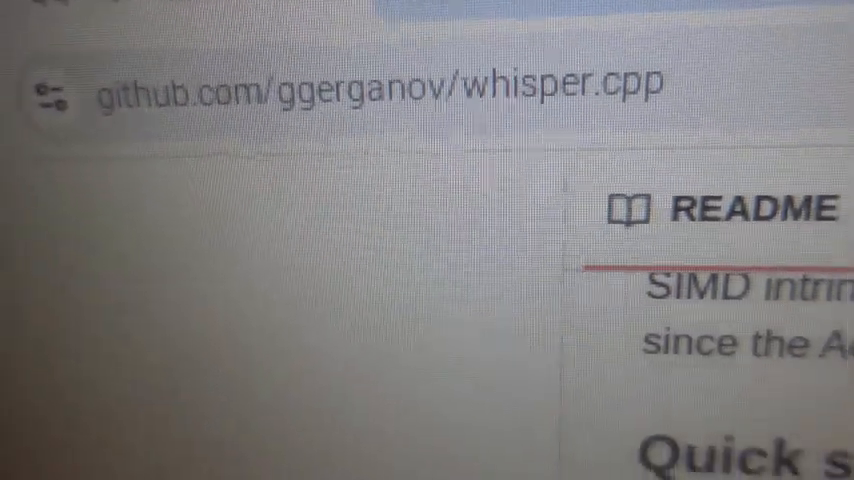
scroll(down, 3)
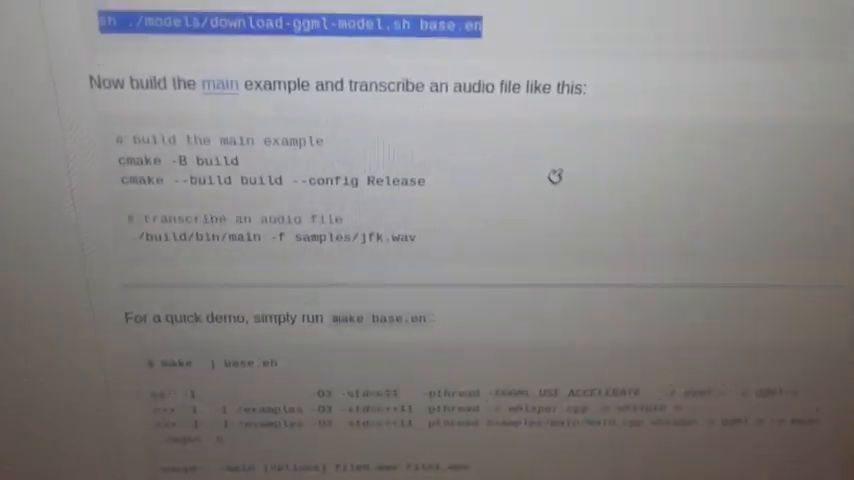
scroll(up, 3)
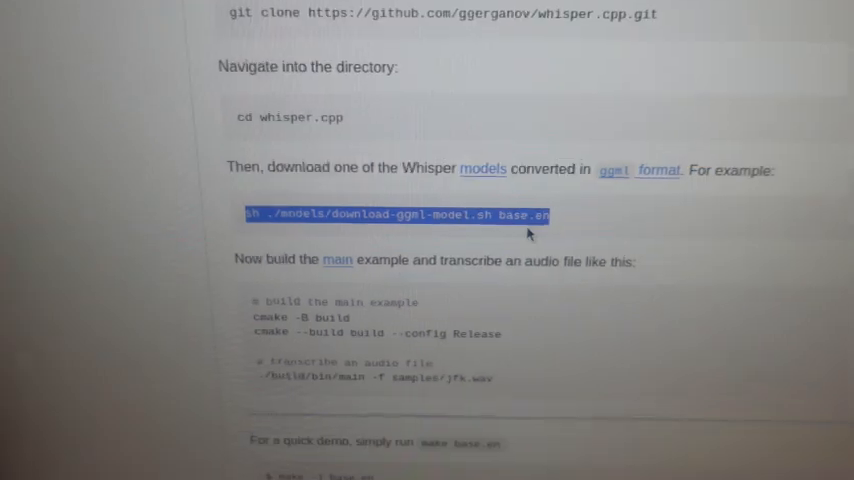
scroll(up, 3)
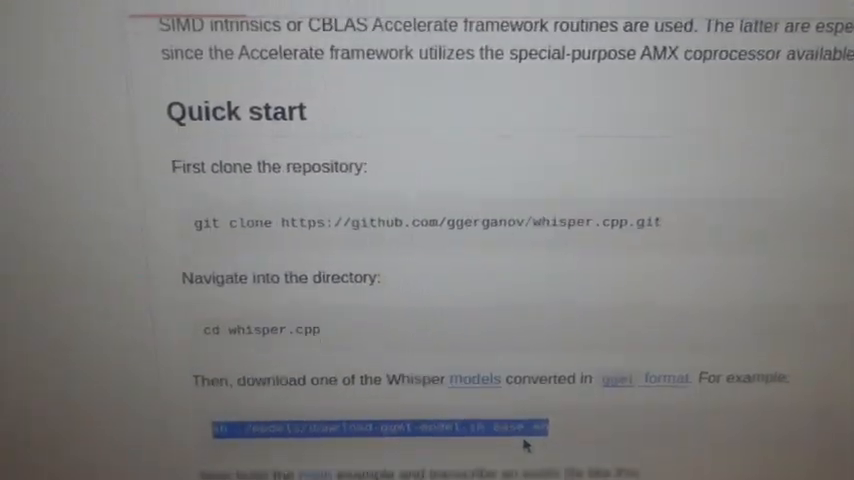
scroll(down, 3)
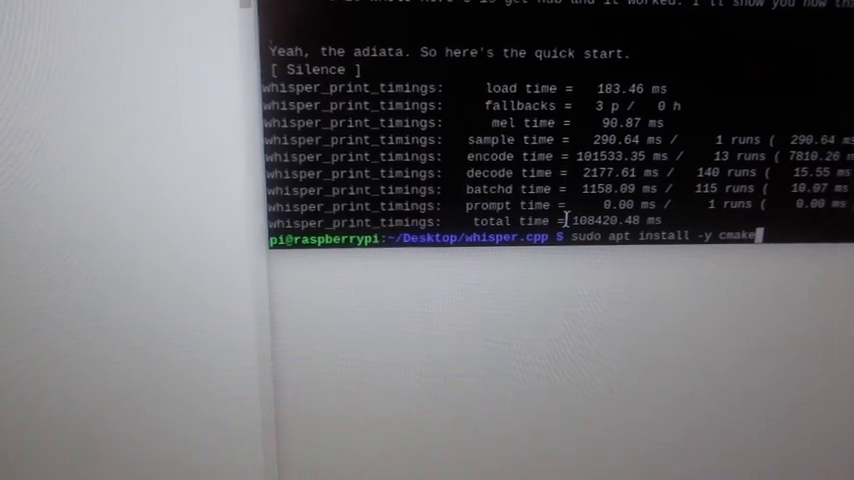
Change into the whisper.cpp directory
text(cd whisper.cpp)
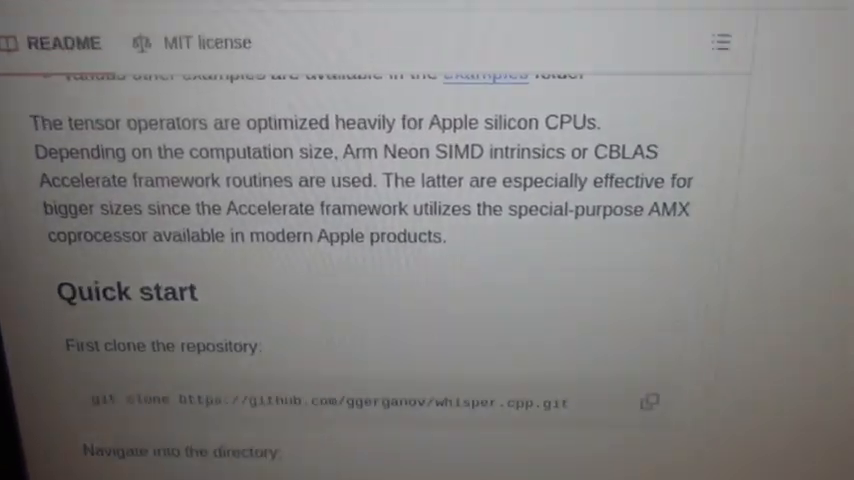
scroll(down, 3)
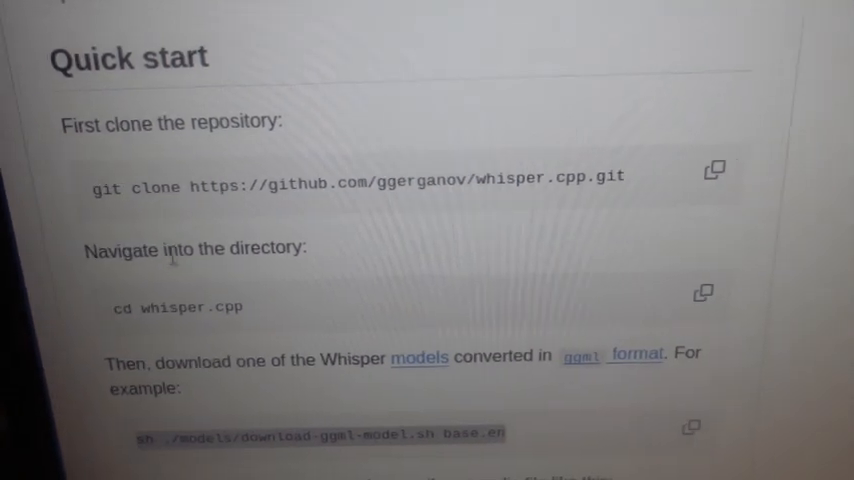
click(714, 170)
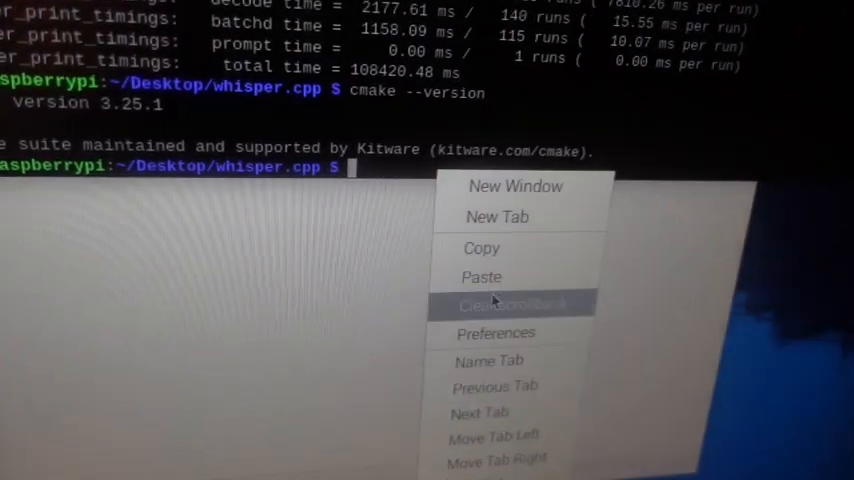
Right-click in the terminal to bring up the context menu
click(481, 277)
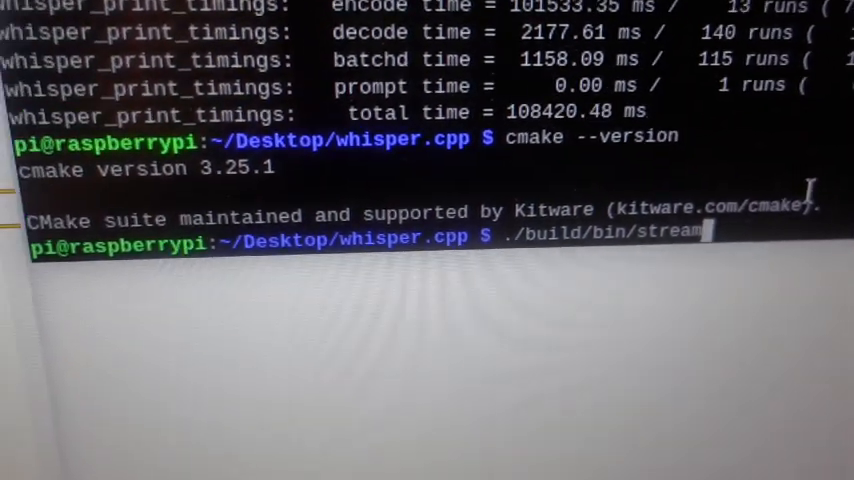
Launch ./build/bin/stream with the model options for live transcription
key(Return)
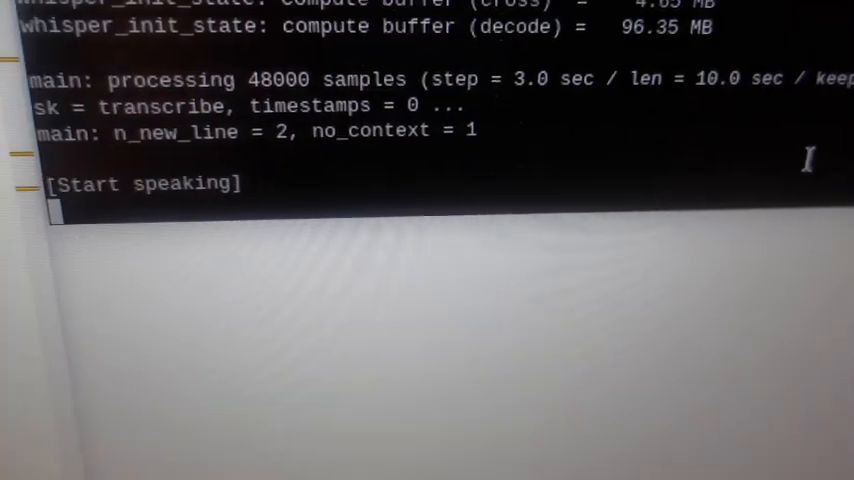